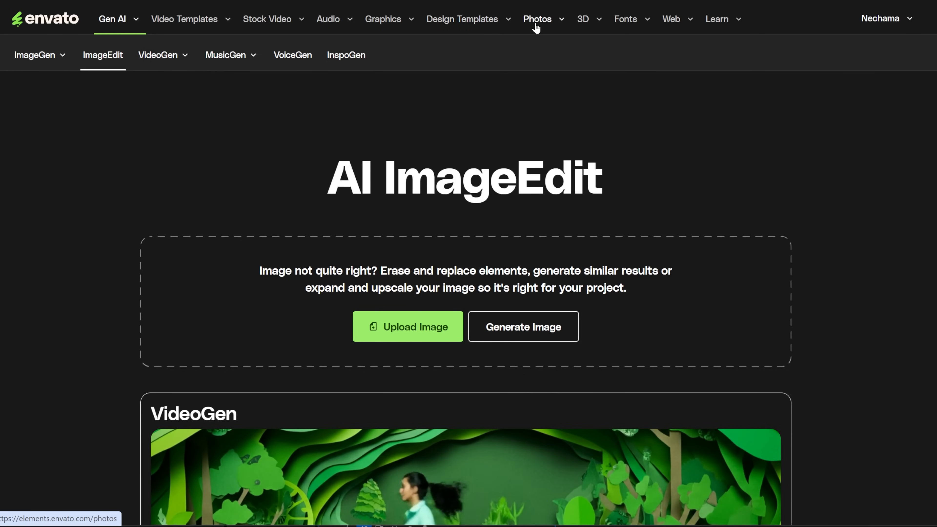
# Step: Browse Video Templates, Audio logos, Photoshop Actions & Presets, then the graphics backgrounds listing
pyautogui.click(267, 18)
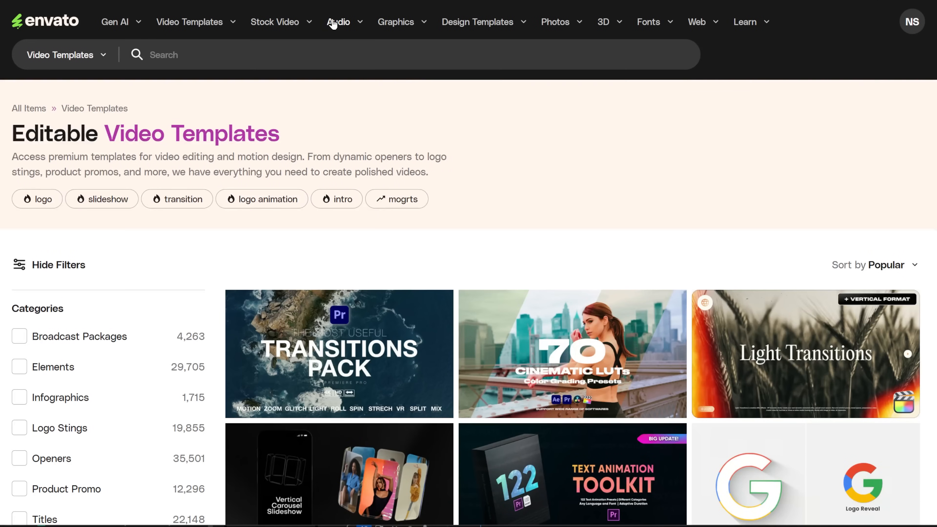
pyautogui.click(339, 22)
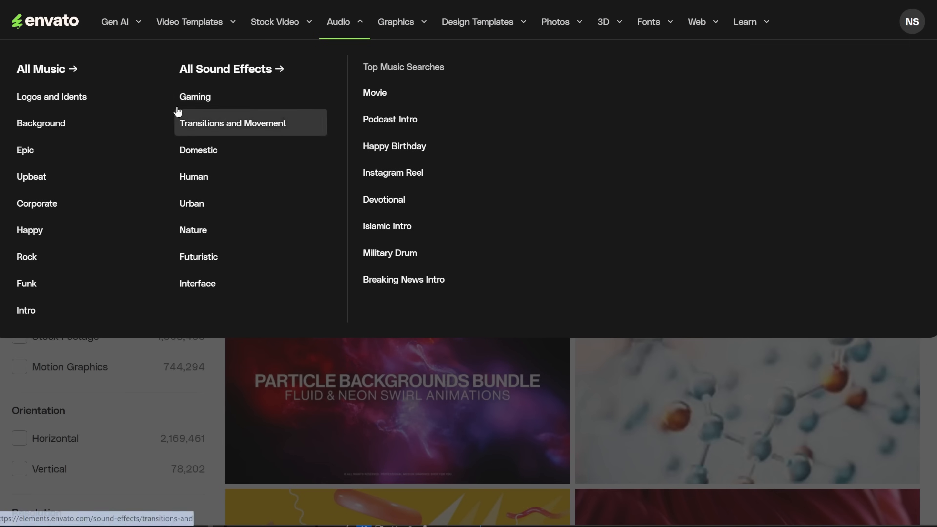
pyautogui.click(395, 22)
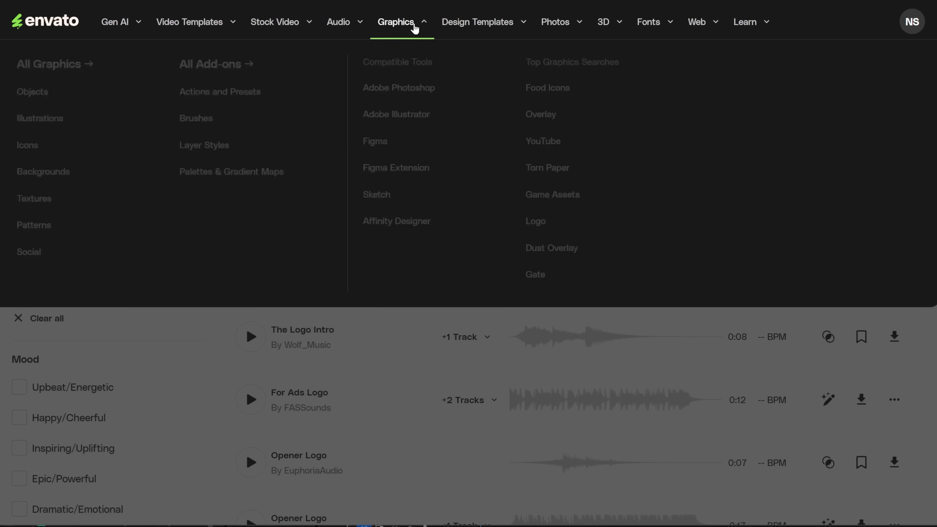
pyautogui.moveTo(535, 279)
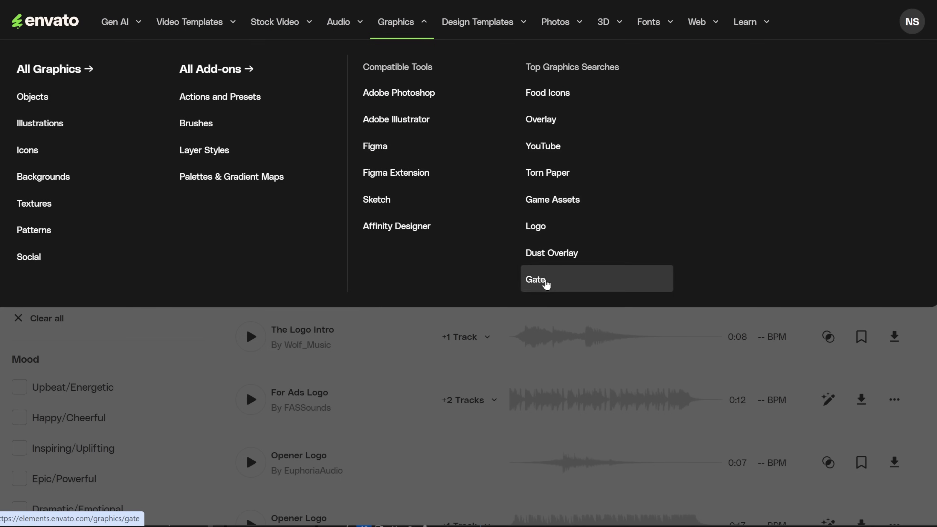
pyautogui.click(219, 97)
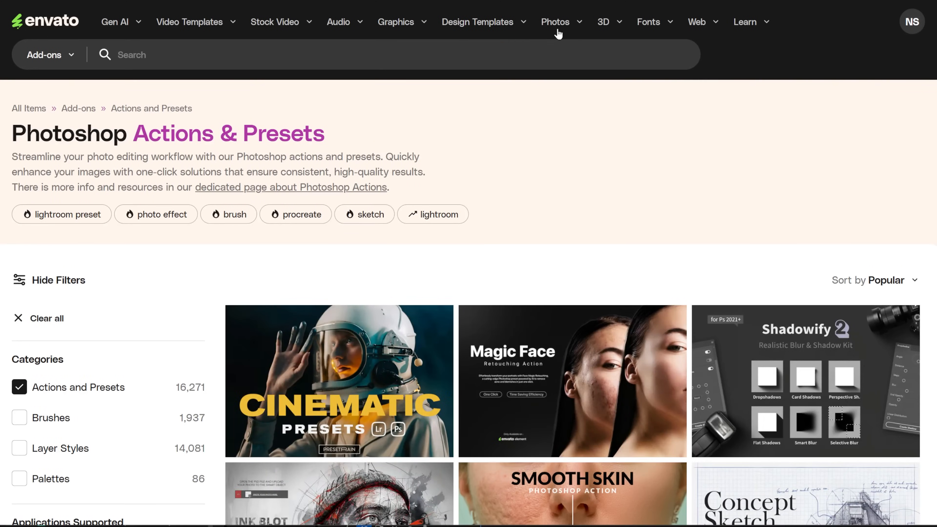
pyautogui.click(604, 22)
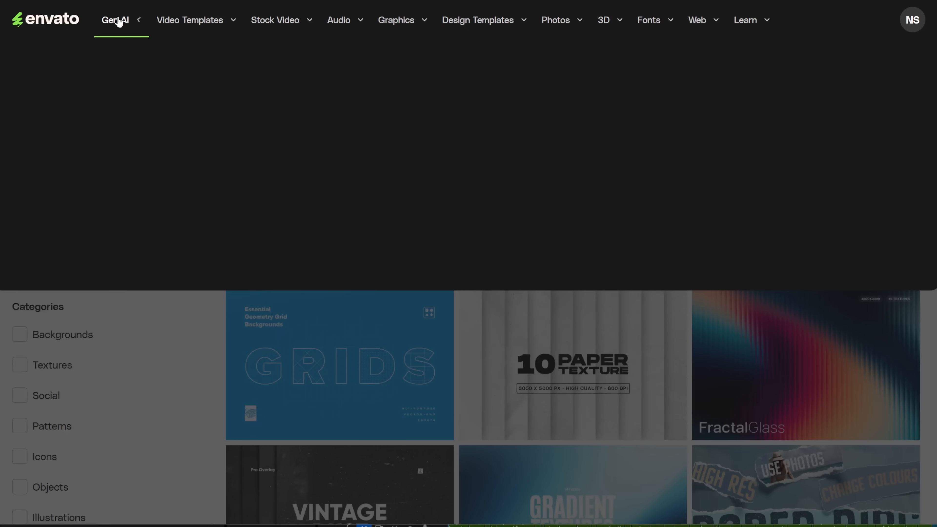
# Step: Go from the Gen AI menu to the ImageEdit page
pyautogui.click(114, 20)
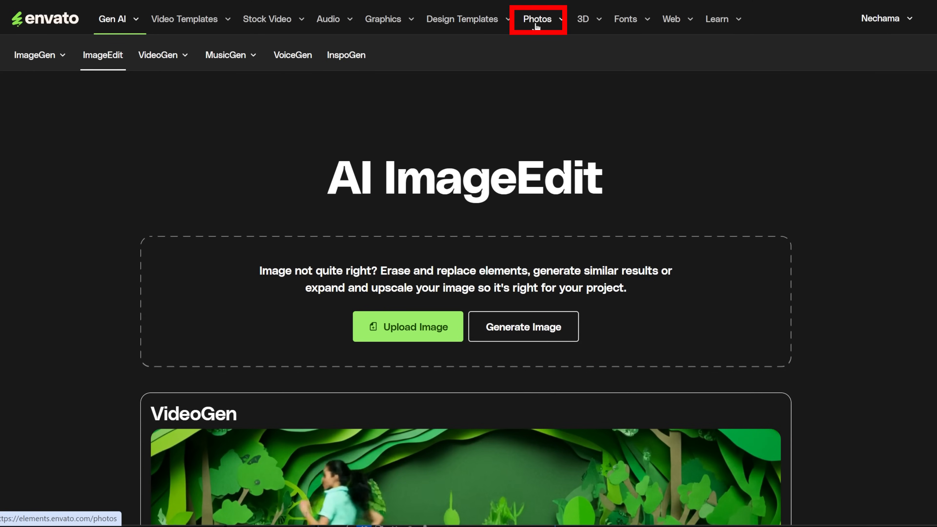
# Step: Open the Stock Photos collection to find the beach sunset photo
pyautogui.click(536, 19)
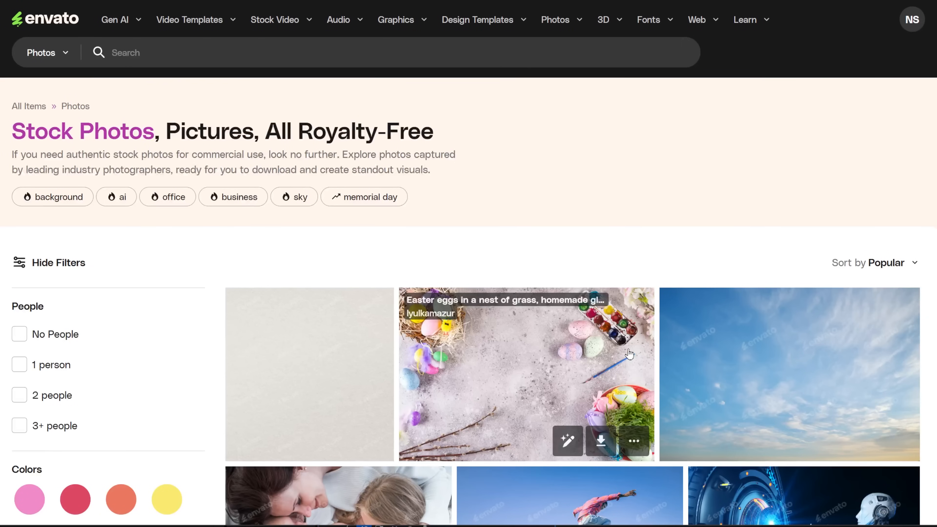
pyautogui.moveTo(566, 441)
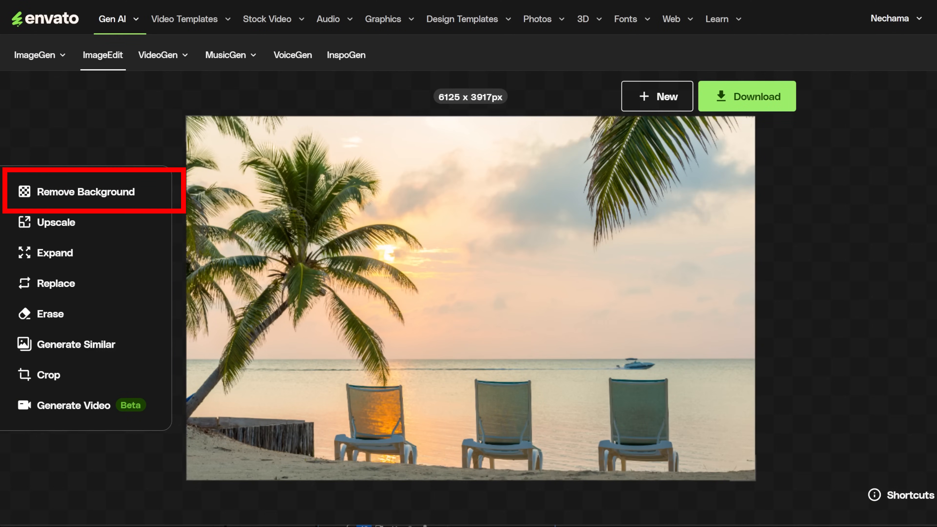
# Step: Run Remove Background on the beach photo, leaving the lounge chairs and palm fronds
pyautogui.click(85, 192)
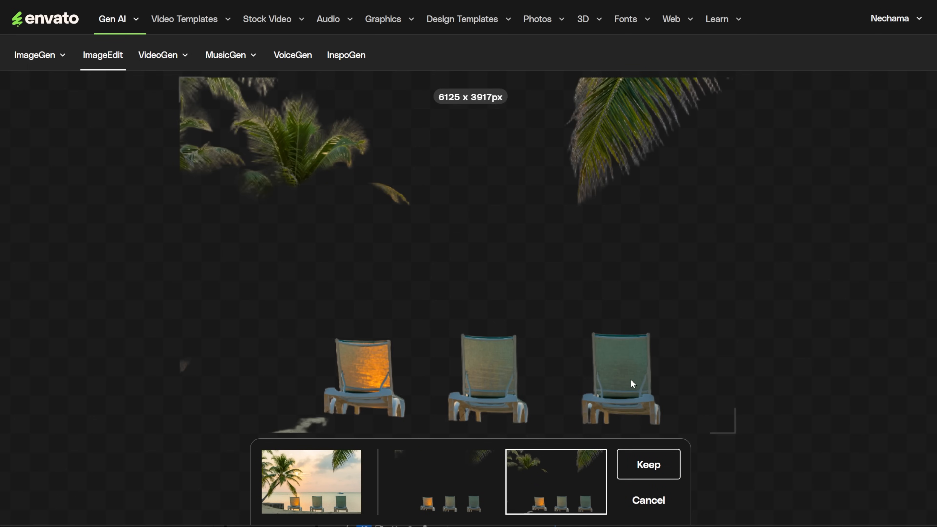
pyautogui.moveTo(726, 333)
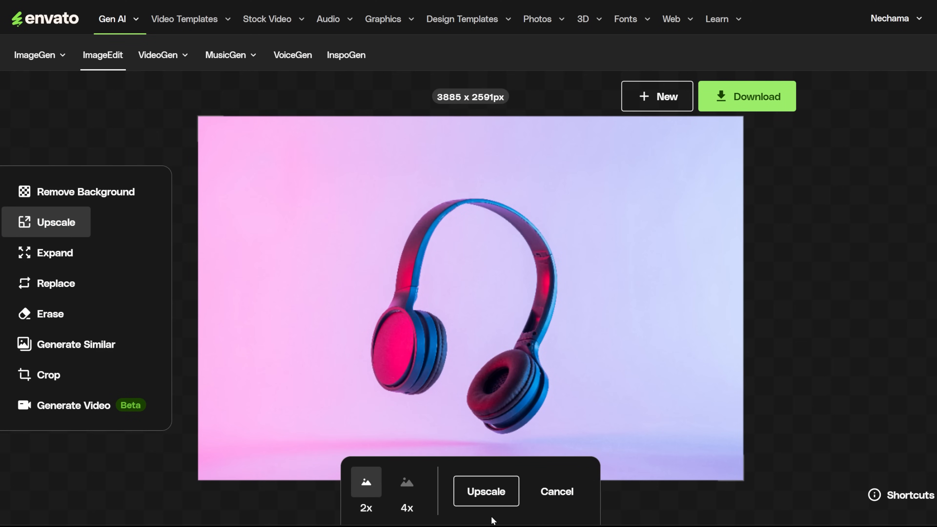
# Step: Upscale the pink headphones photo at 2x
pyautogui.click(485, 491)
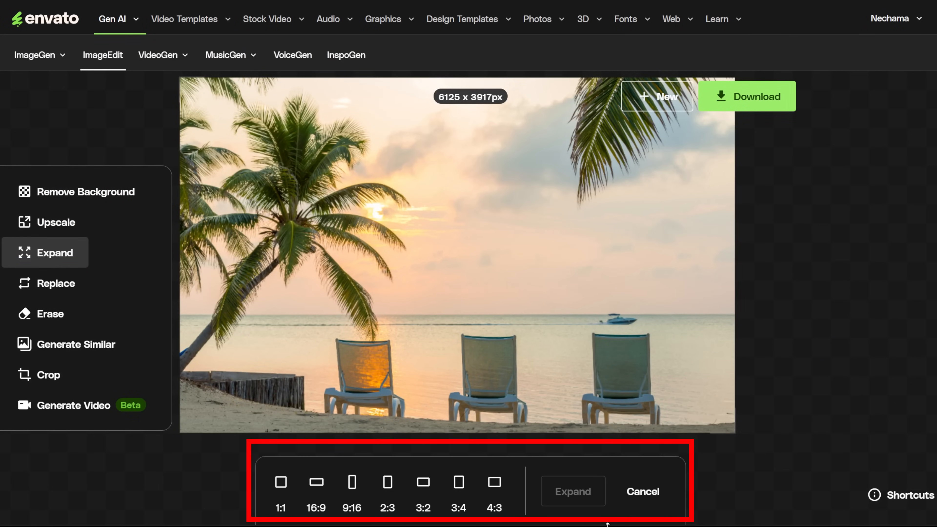
# Step: Expand the beach photo to a 2:3 portrait at 2000 x 3000px and compare with the original
pyautogui.click(280, 482)
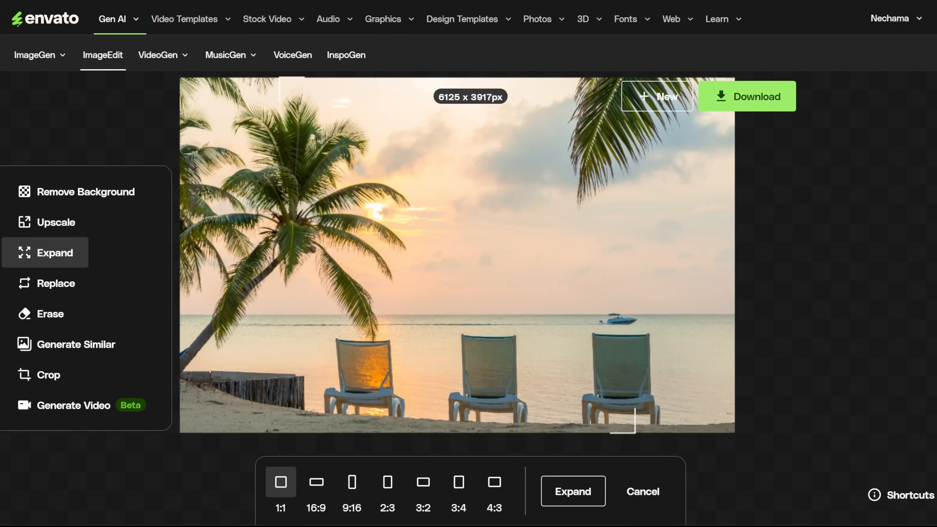
pyautogui.click(572, 491)
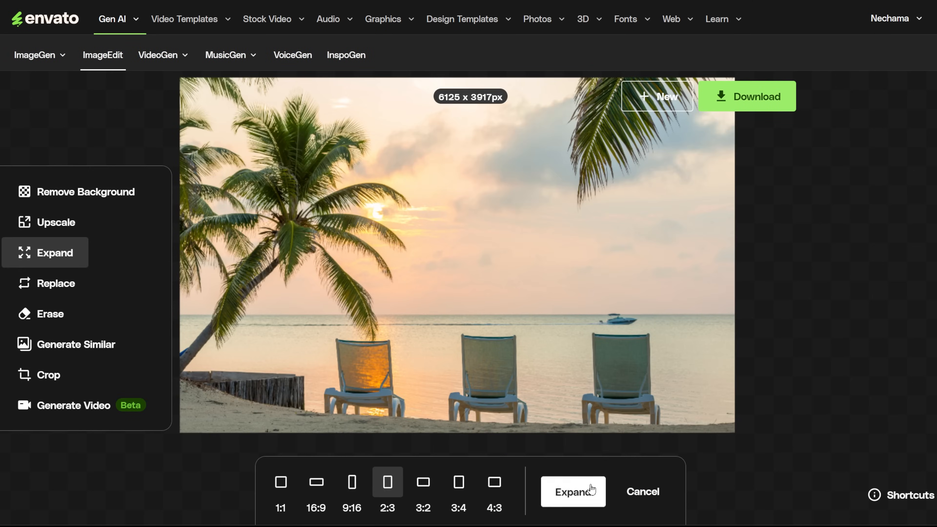
pyautogui.click(571, 492)
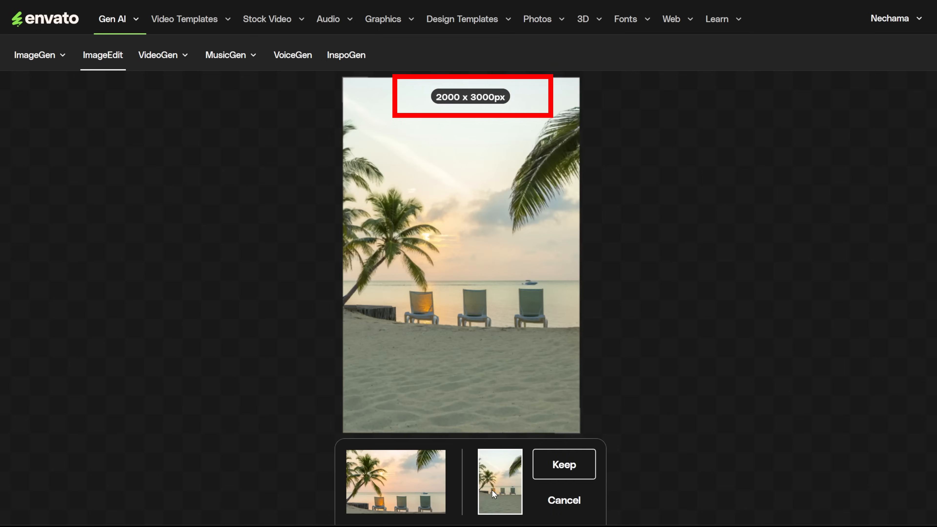
pyautogui.click(395, 482)
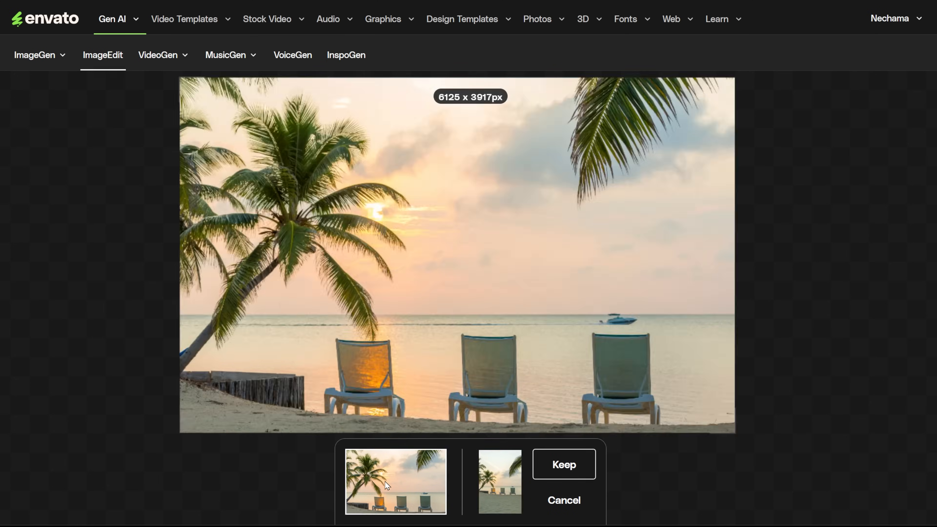
# Step: Replace the small boat on the horizon with a 'larger boat' and preview the generated variants
pyautogui.click(562, 464)
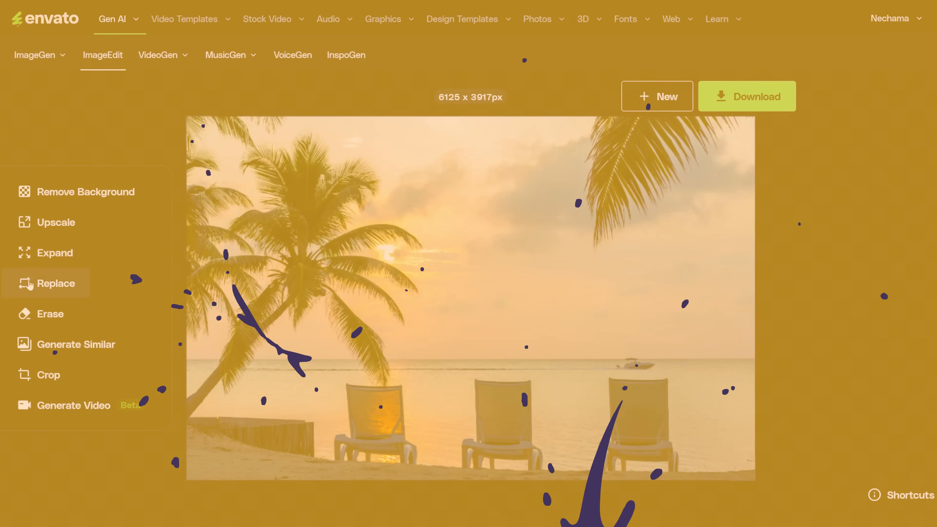
pyautogui.click(56, 283)
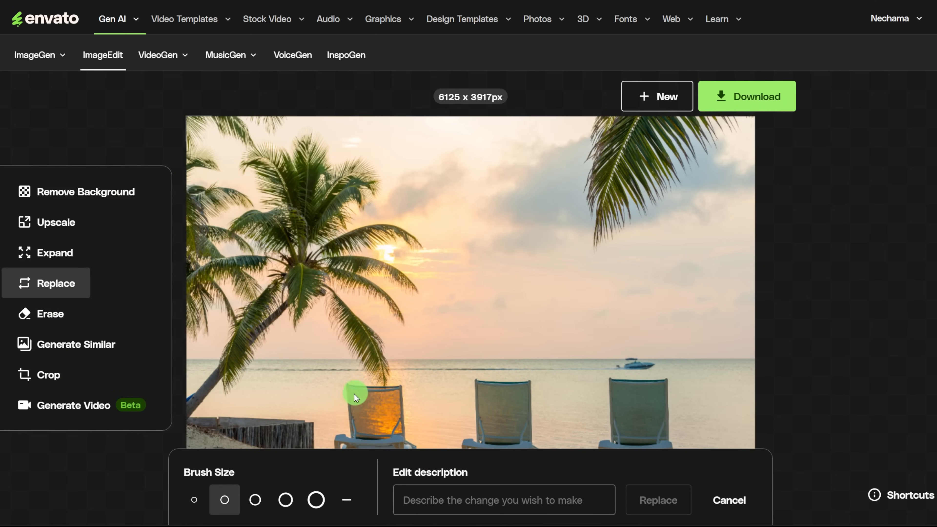
pyautogui.moveTo(356, 397); pyautogui.dragTo(627, 365)
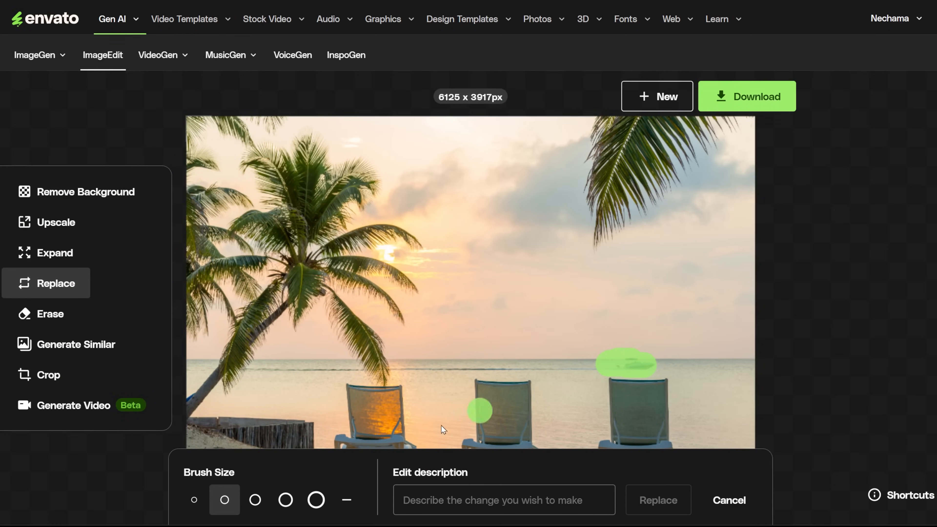
pyautogui.write('larger')
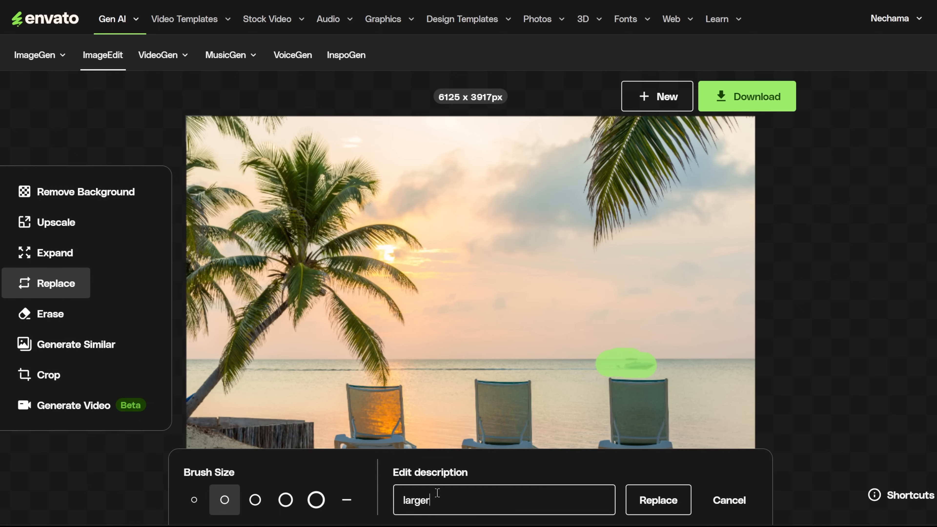
pyautogui.write('boa')
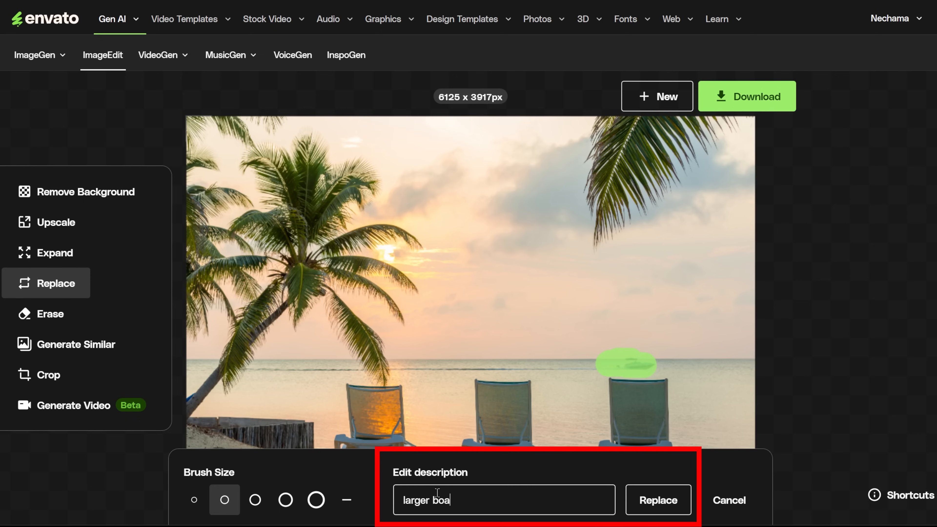
pyautogui.click(657, 500)
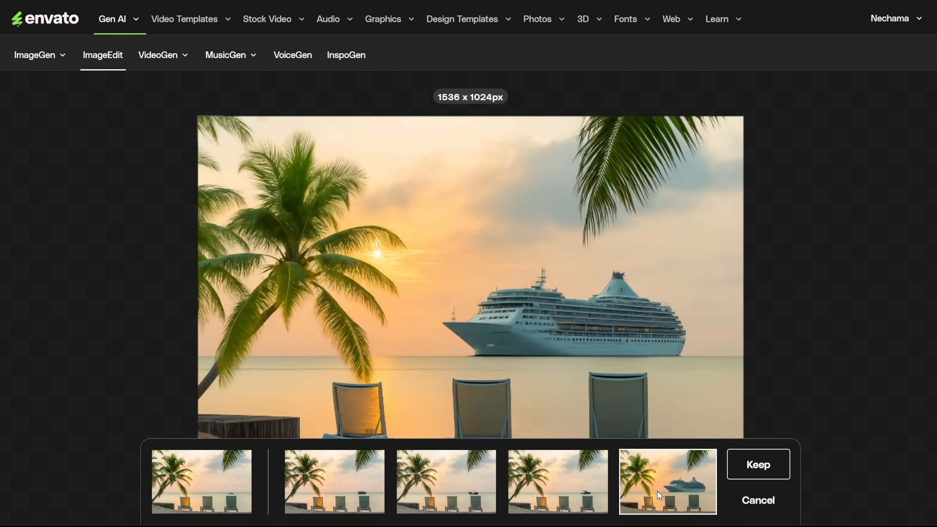
pyautogui.moveTo(335, 489)
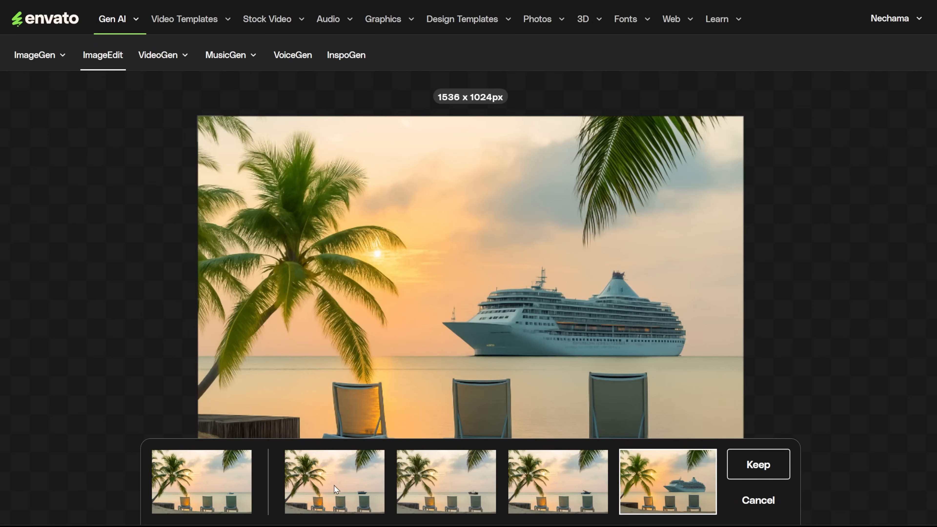
pyautogui.click(668, 482)
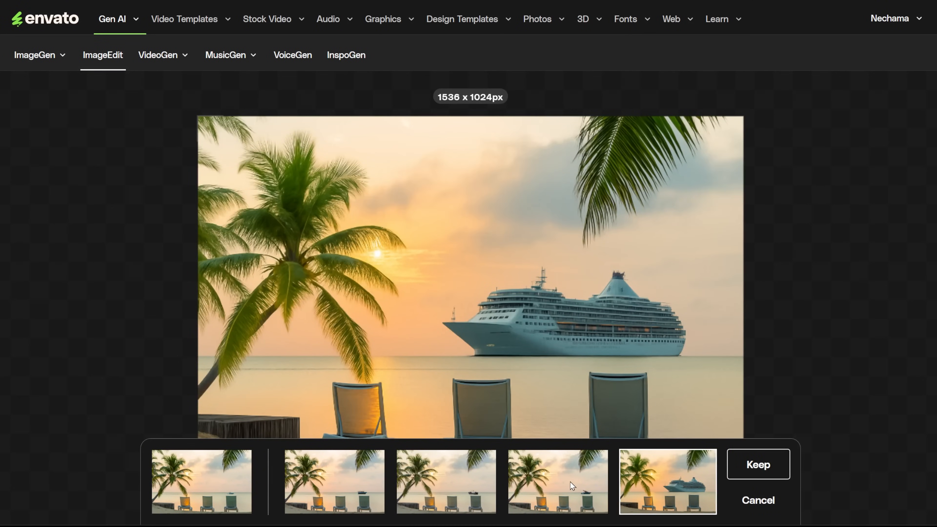
# Step: Generate 'add' content over the horizon and keep the variant with the white overwater house
pyautogui.click(757, 464)
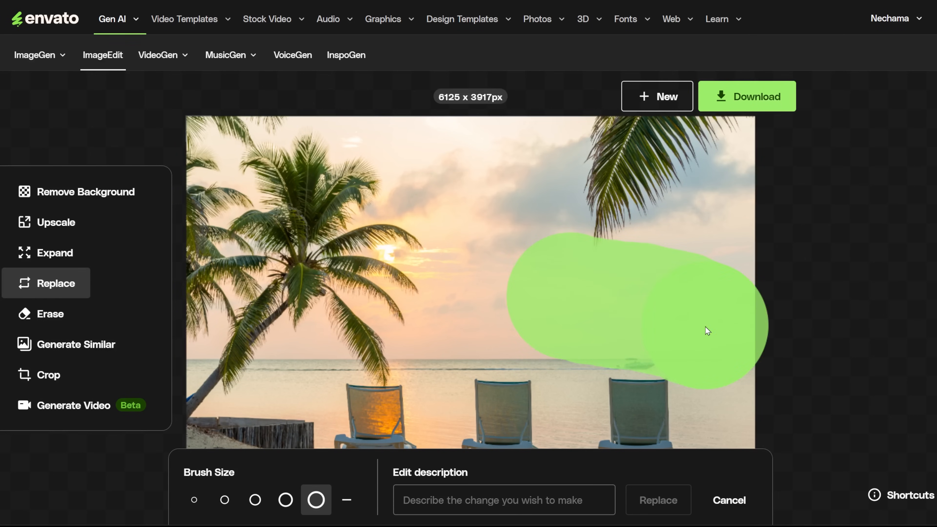
pyautogui.write('add')
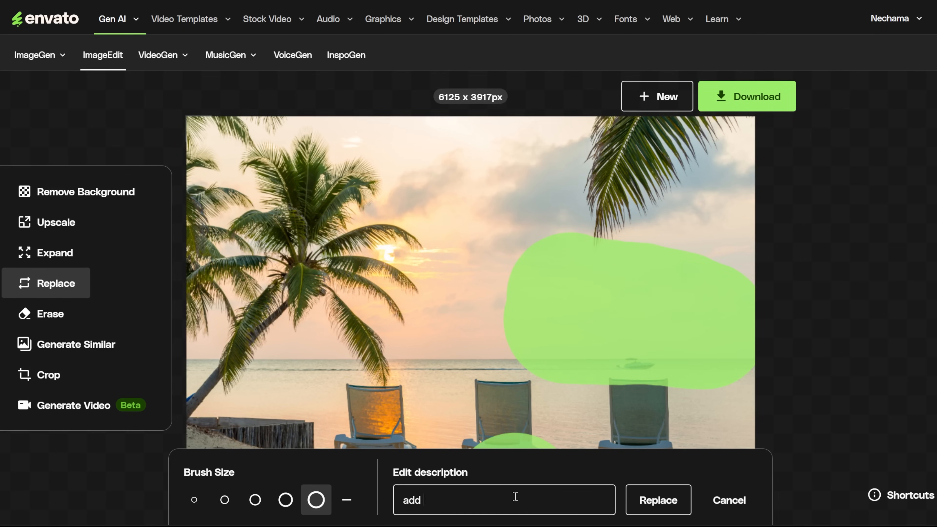
pyautogui.click(657, 499)
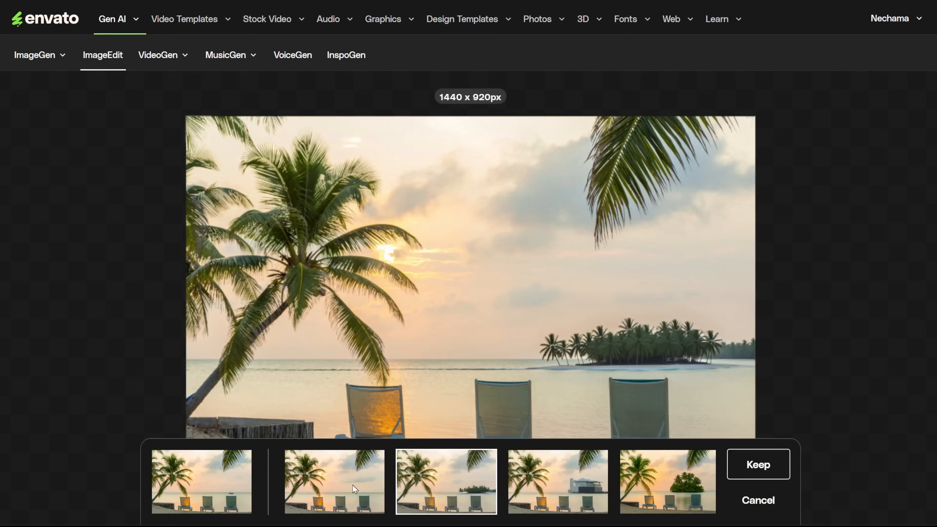
pyautogui.click(557, 481)
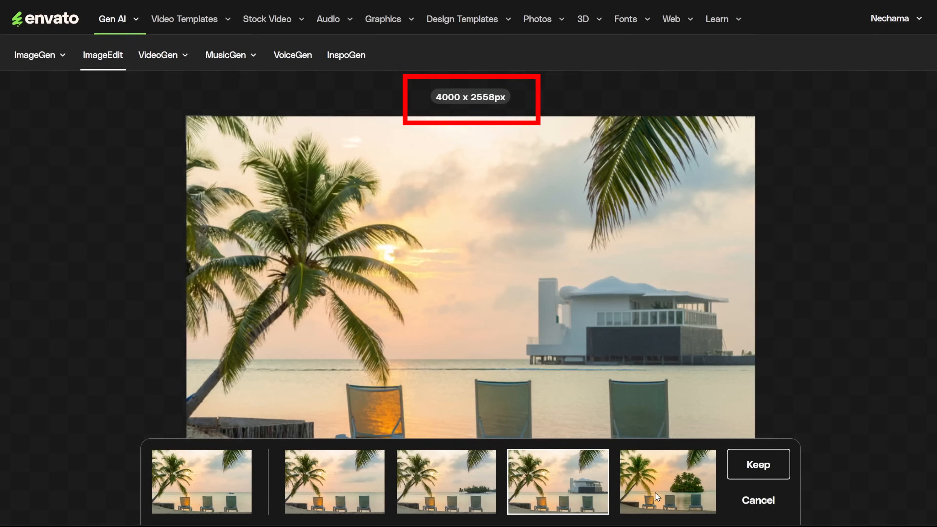
pyautogui.click(667, 481)
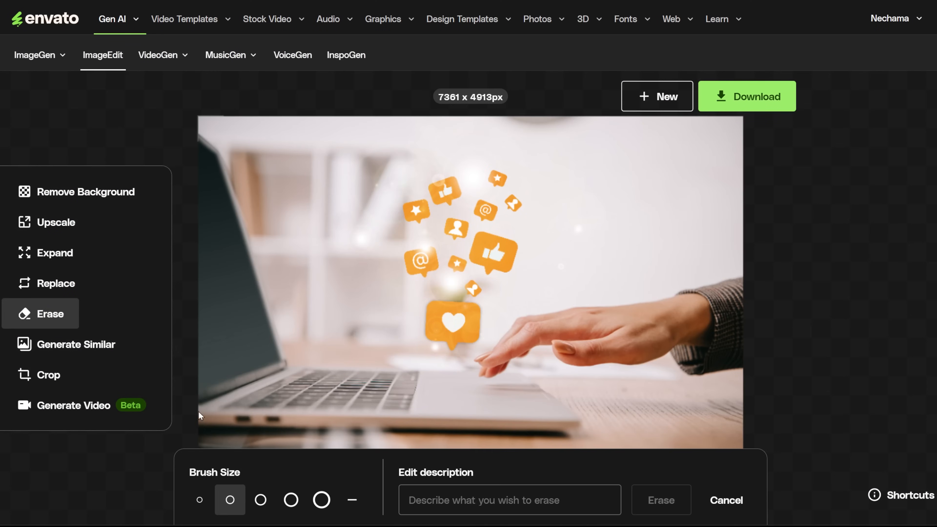
# Step: Erase the floating orange social icons above the laptop using the largest brush
pyautogui.click(322, 499)
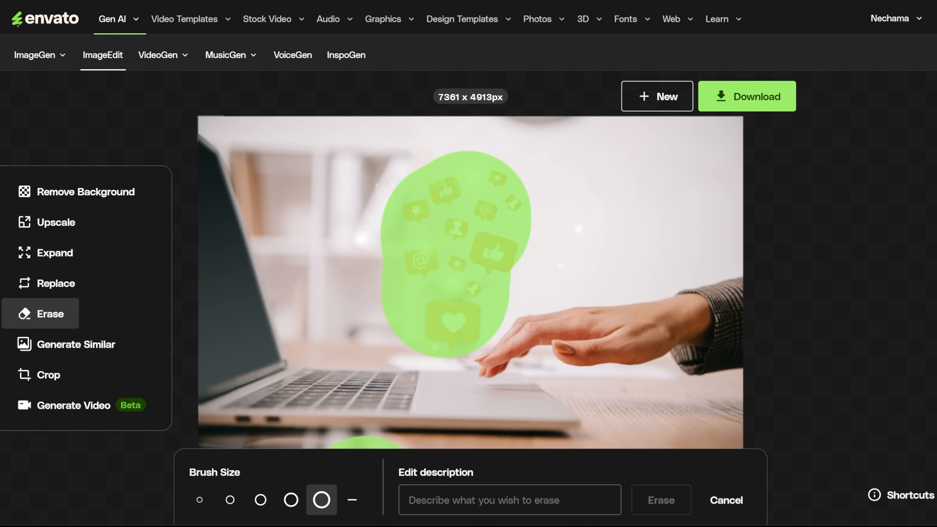
pyautogui.click(509, 499)
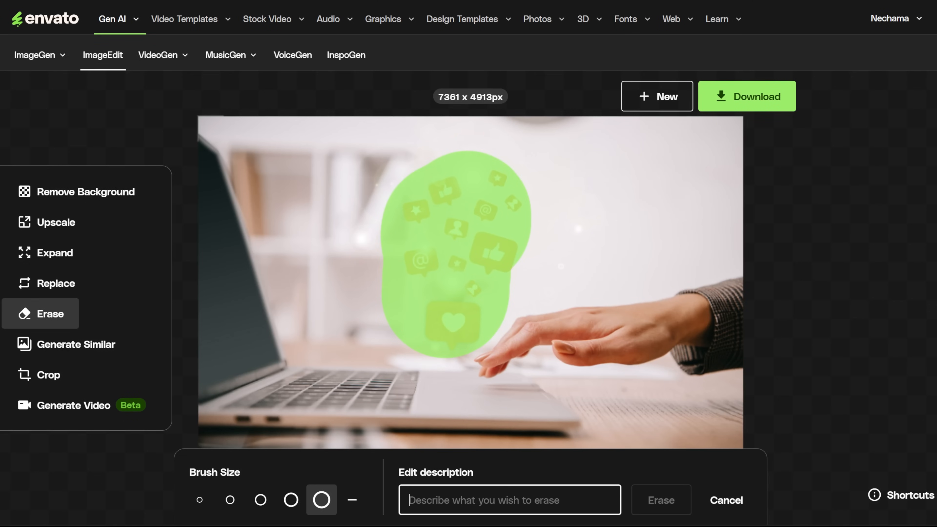
pyautogui.moveTo(364, 133); pyautogui.dragTo(540, 370)
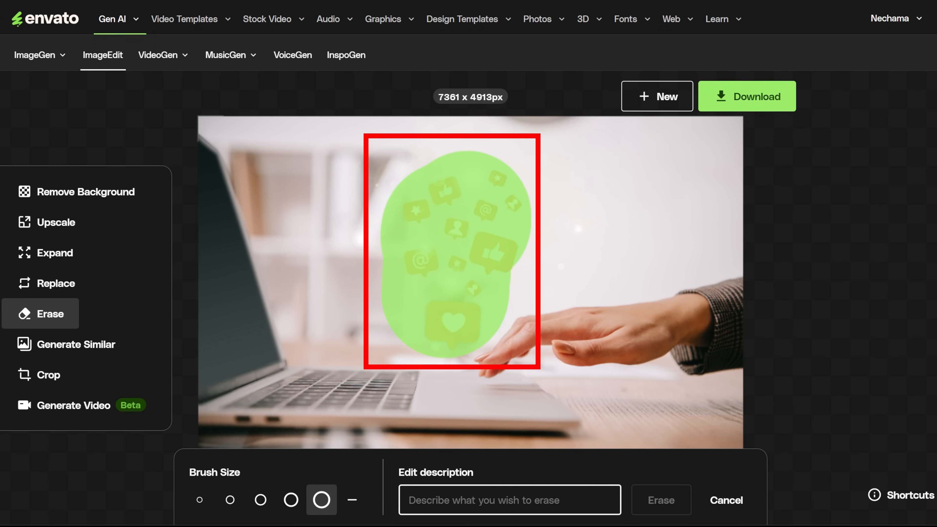
pyautogui.click(660, 500)
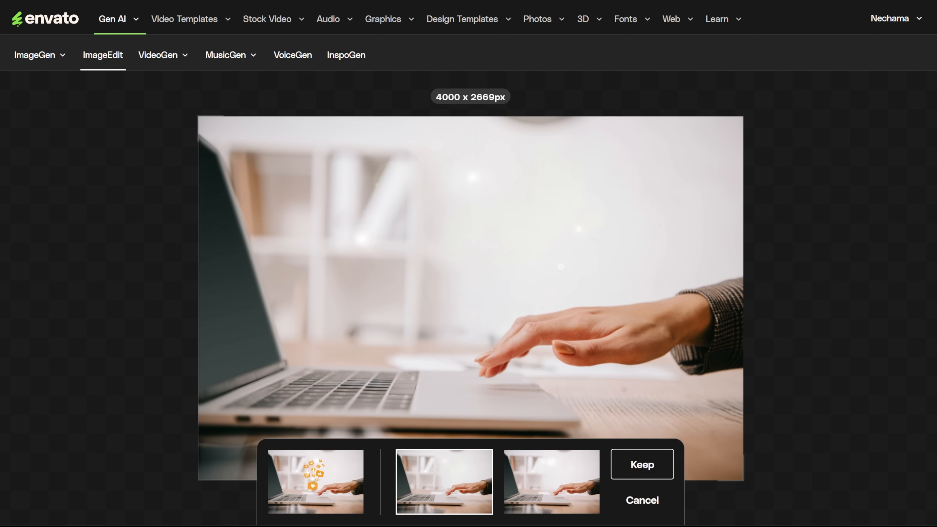
pyautogui.moveTo(538, 503)
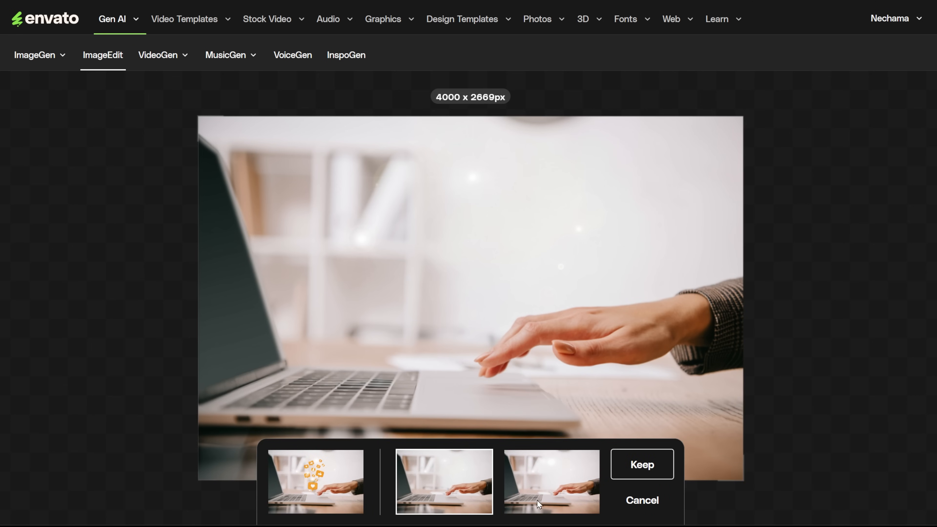
# Step: Keep the icon-free laptop photo and generate similar images from a typed description
pyautogui.click(641, 463)
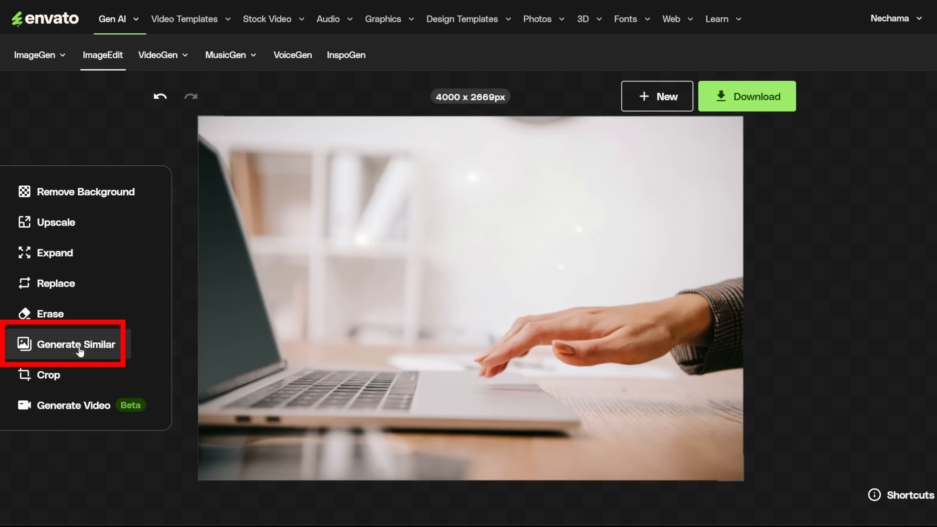
pyautogui.click(76, 344)
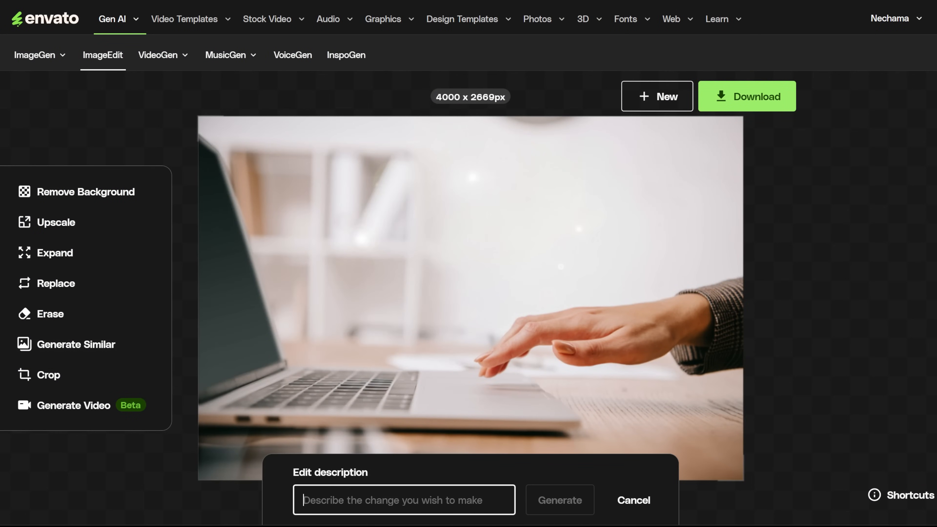
pyautogui.write('a man h')
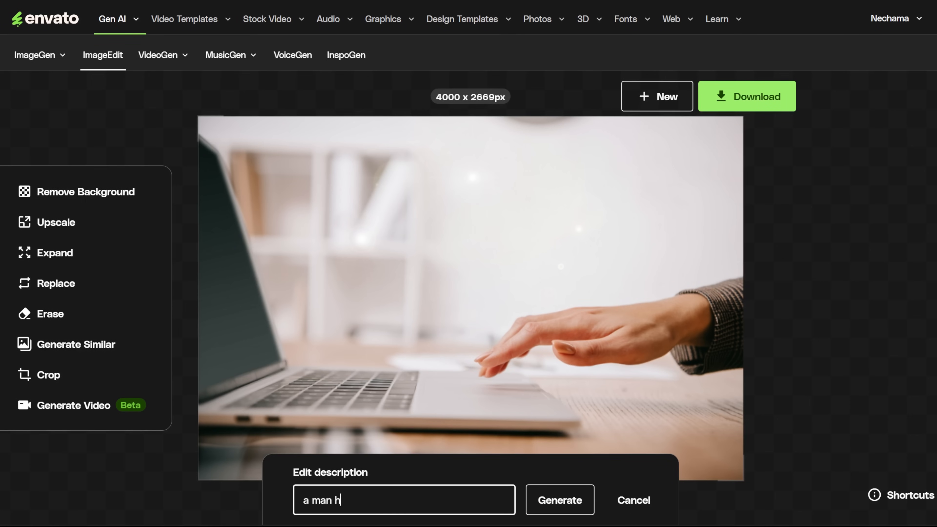
pyautogui.click(559, 499)
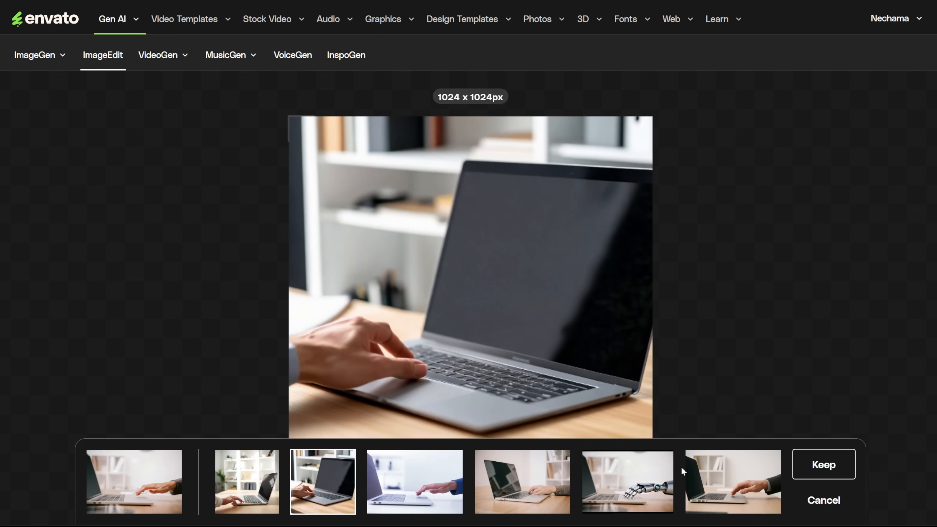
# Step: Compare the generated variations: man's hand at laptop, reflective screen, square with white shelves
pyautogui.click(732, 481)
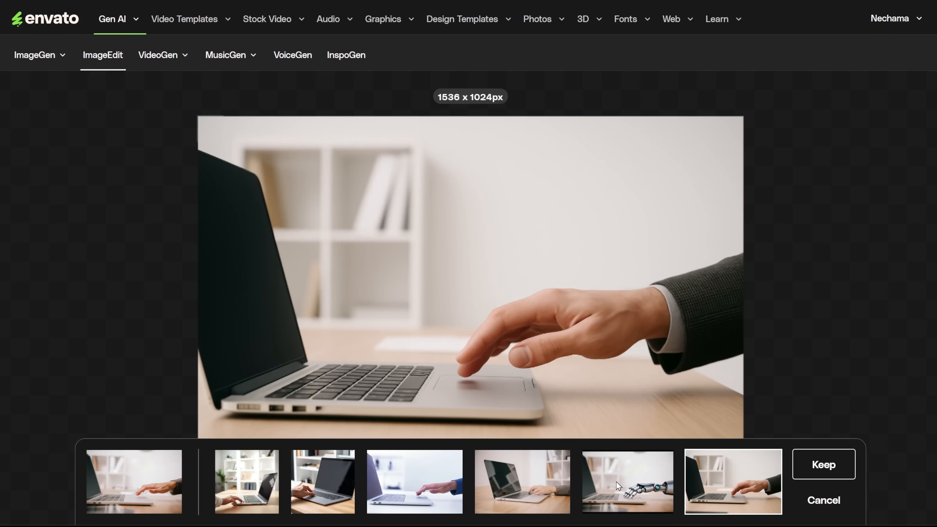
pyautogui.click(414, 482)
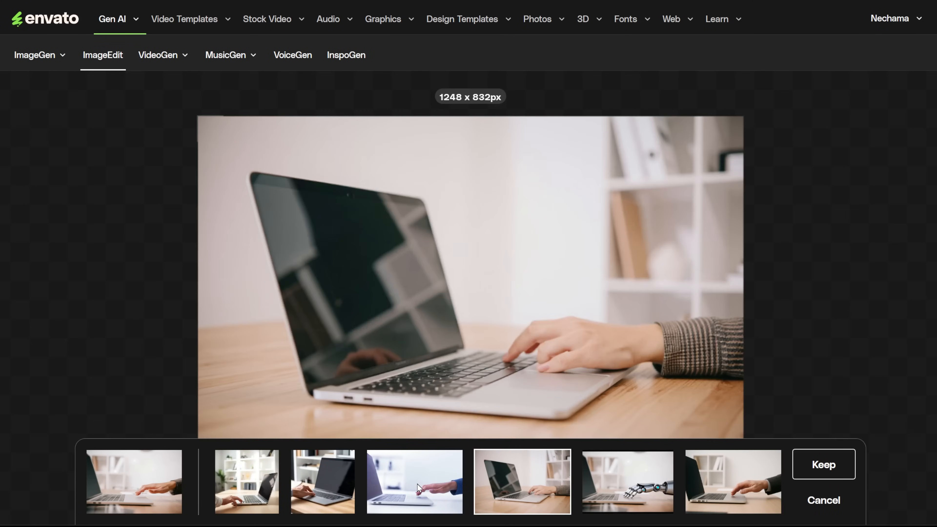
pyautogui.click(246, 482)
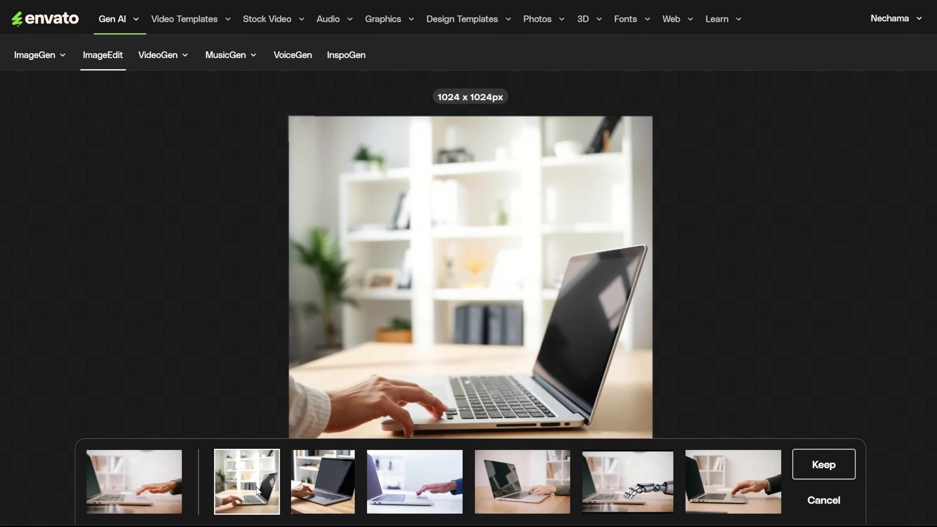
pyautogui.click(49, 375)
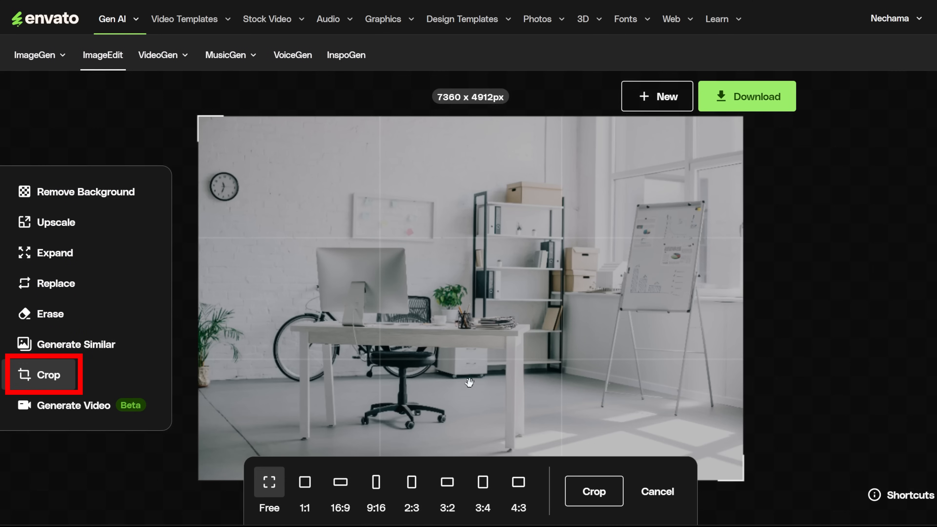
# Step: Try a 3:4 portrait crop, then switch to Free and resize the box over the shelving
pyautogui.click(340, 481)
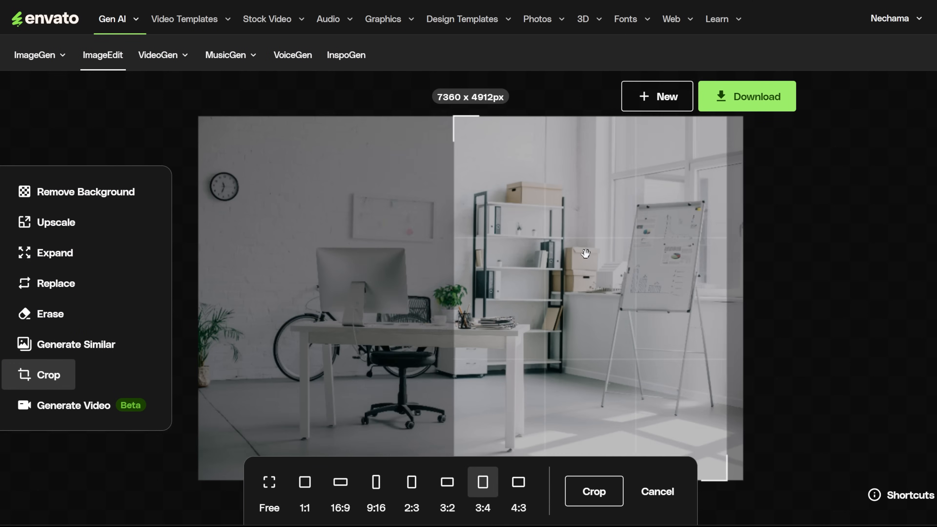
pyautogui.click(268, 491)
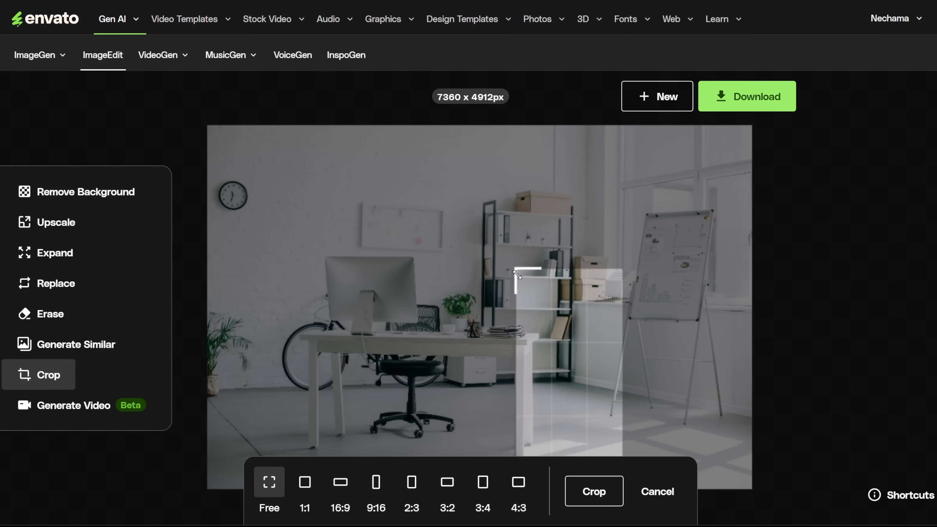
pyautogui.moveTo(515, 274); pyautogui.dragTo(288, 241)
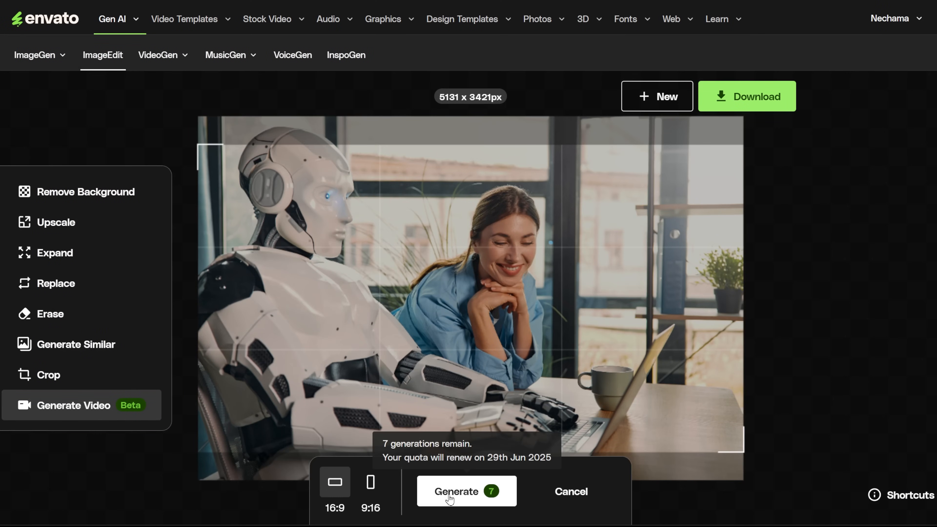
pyautogui.moveTo(333, 482)
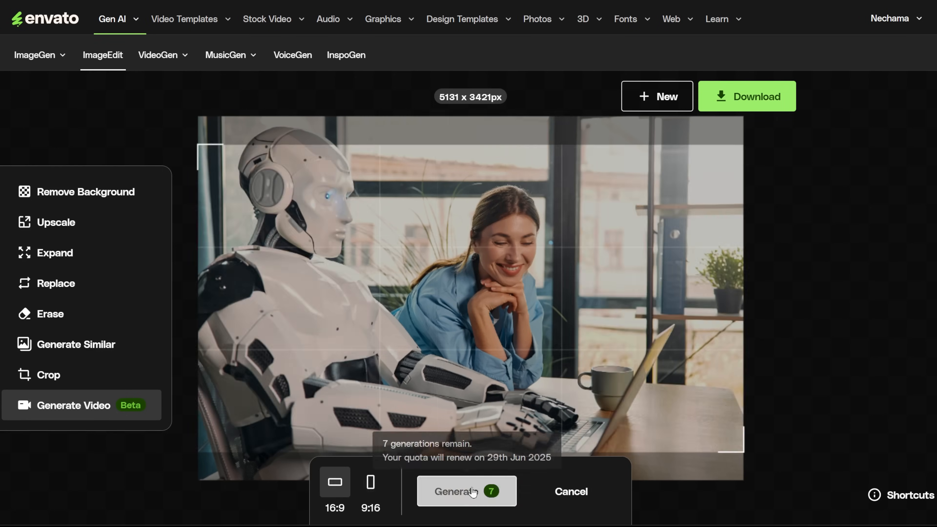
# Step: Start a 16:9 video generation from the photo and open the VideoGen history
pyautogui.click(458, 491)
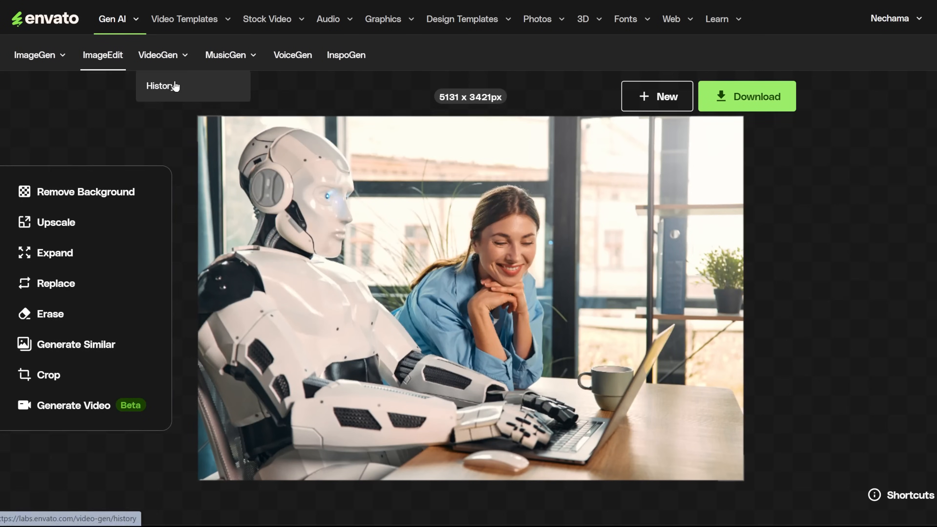
pyautogui.click(162, 85)
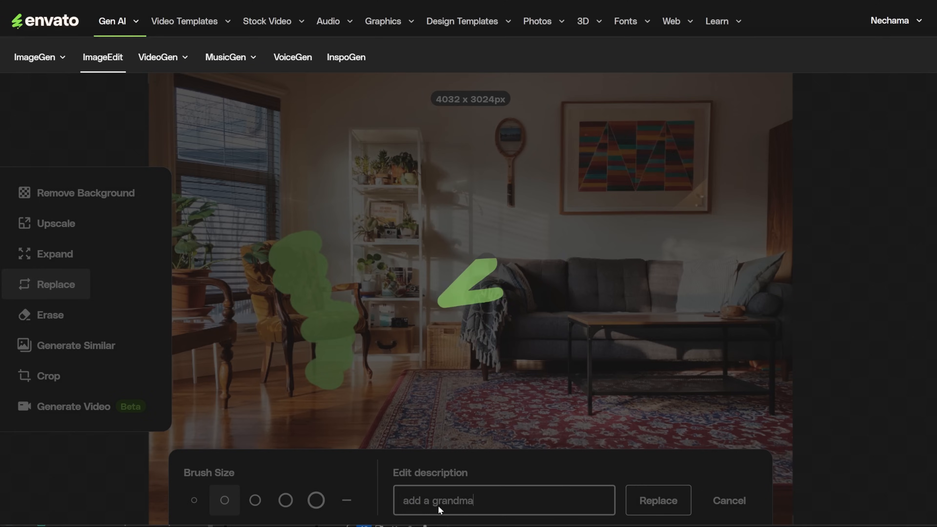
# Step: Run the first grandma replacement, then cancel its results to return to editing
pyautogui.click(657, 501)
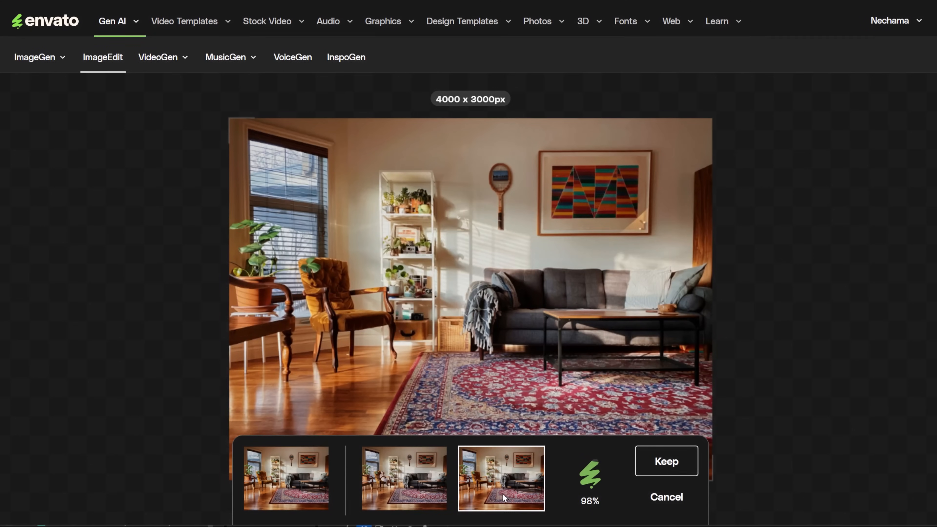
pyautogui.click(665, 460)
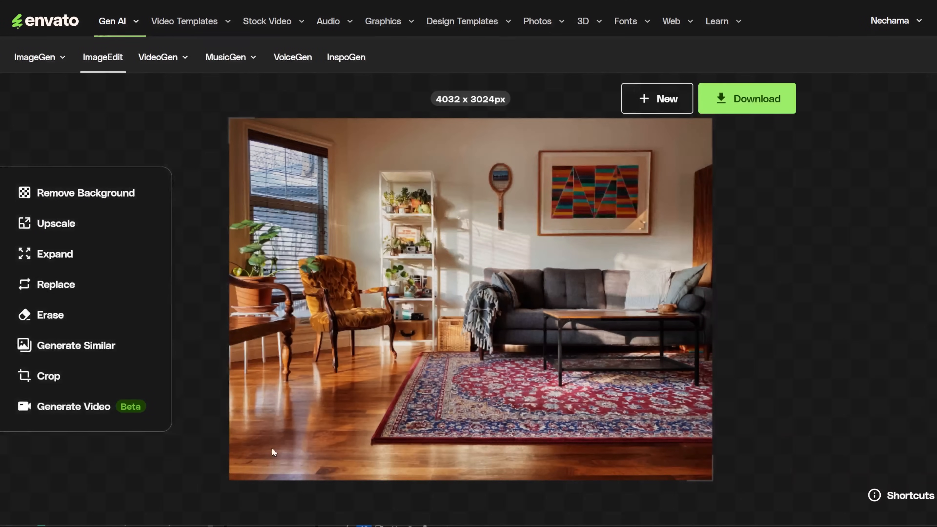
# Step: Describe 'add a grandma drink...', run Replace again and preview the tea-drinking grandma variant
pyautogui.write('add')
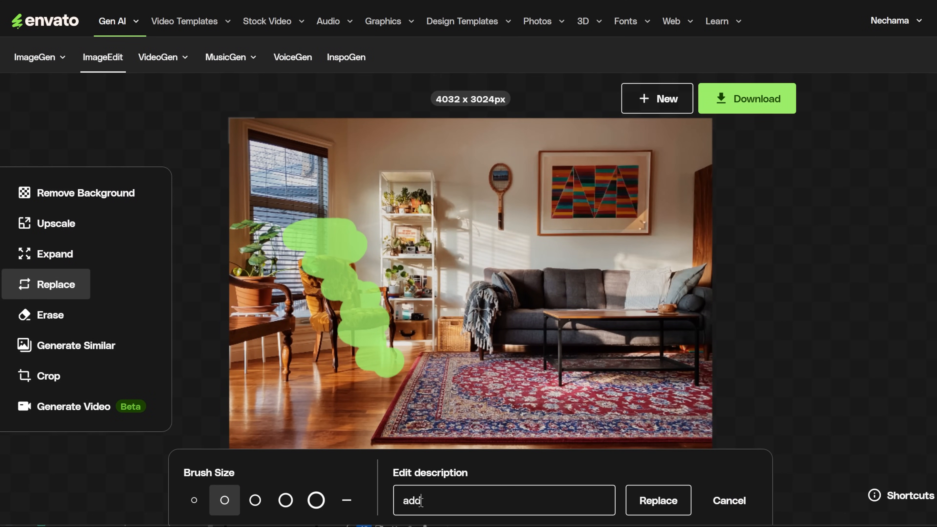
pyautogui.write('a grandma drink')
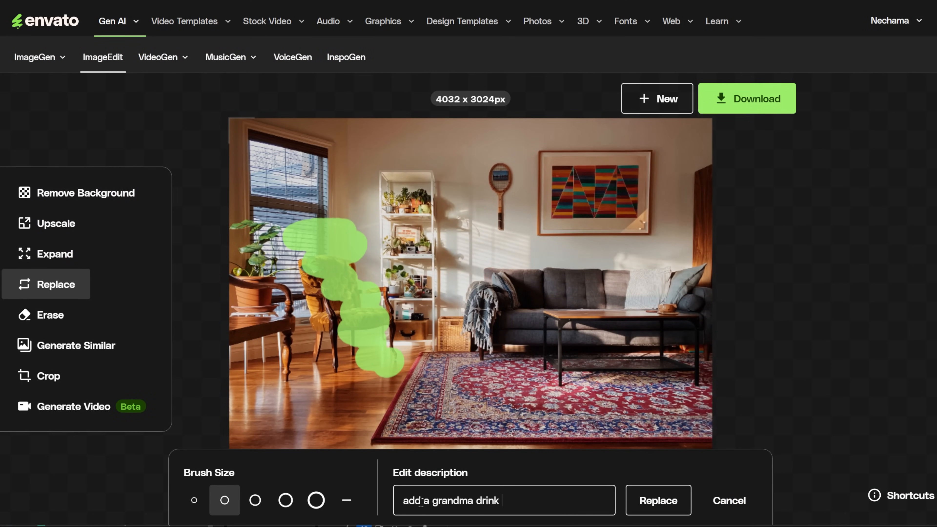
pyautogui.click(657, 500)
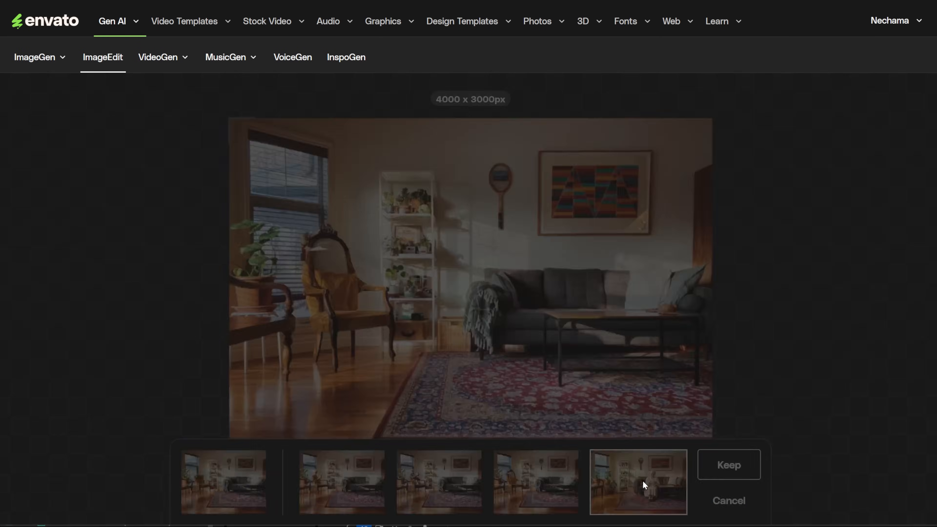
pyautogui.click(637, 481)
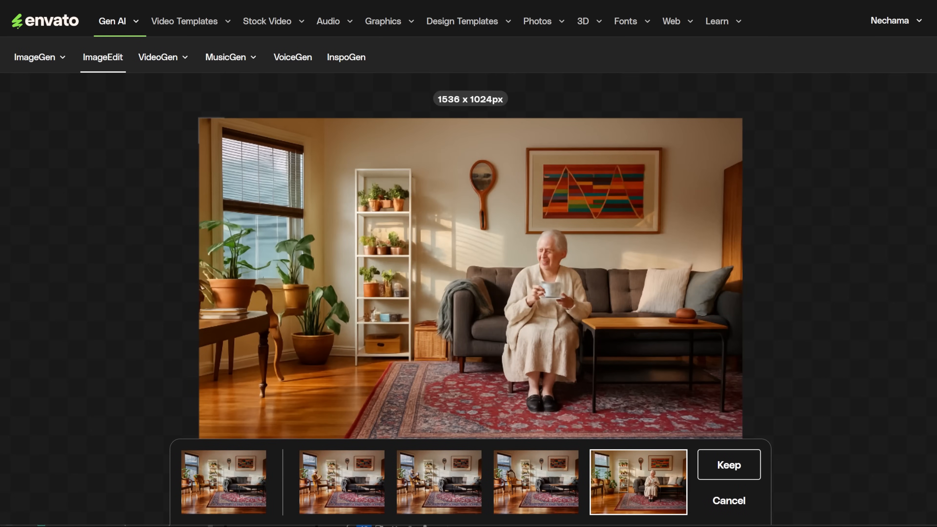